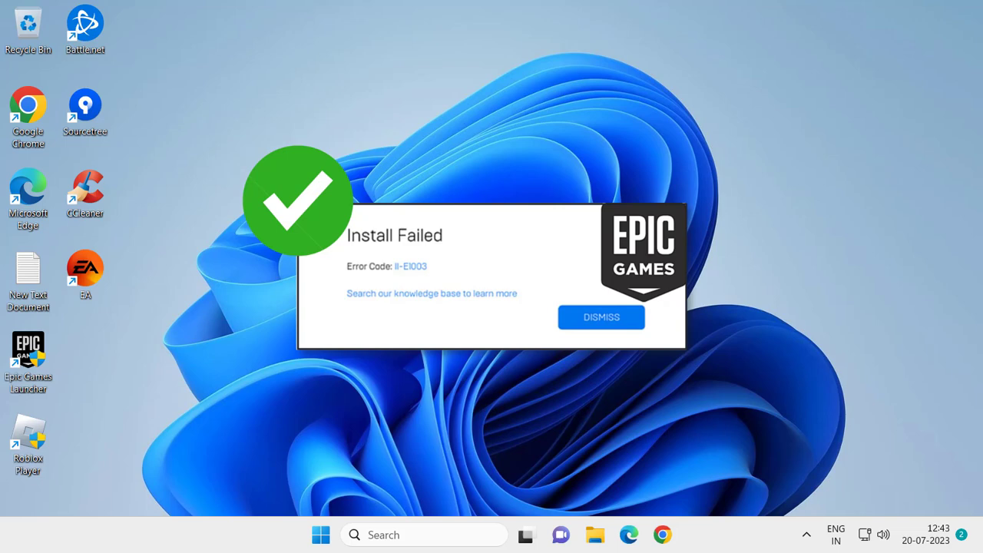
Enter %localappdata% in the Run box, ready to open the local AppData folder.
left_click(600, 316)
type("%localappdata%")
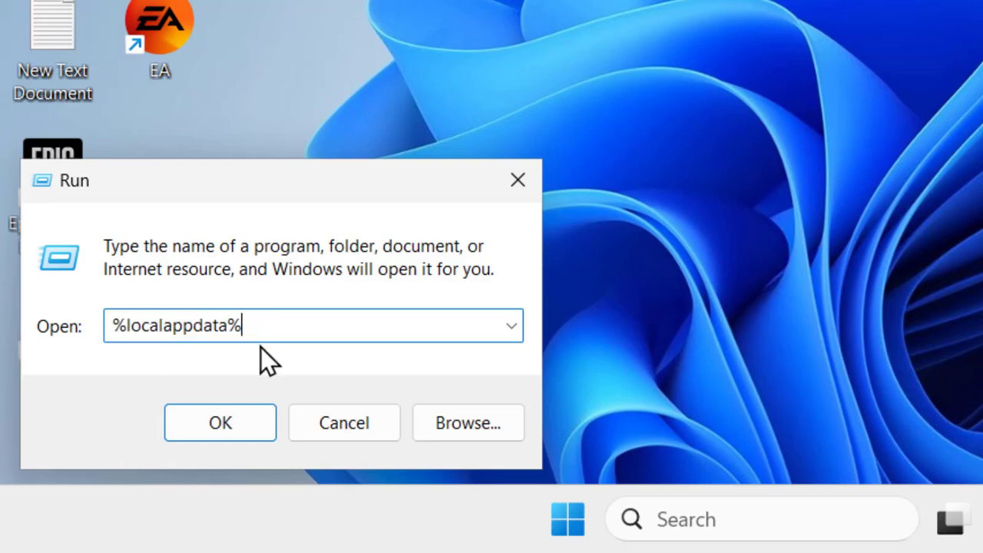
In AppData\Local, exit the Epic launcher from the tray and delete the Epic Games and EpicGamesLauncher folders.
left_click(219, 422)
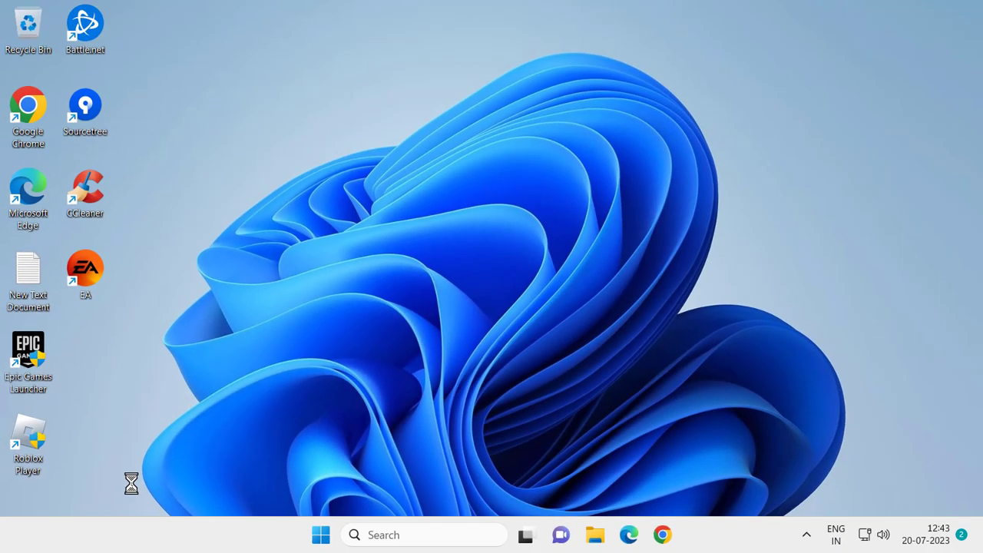
left_click(597, 534)
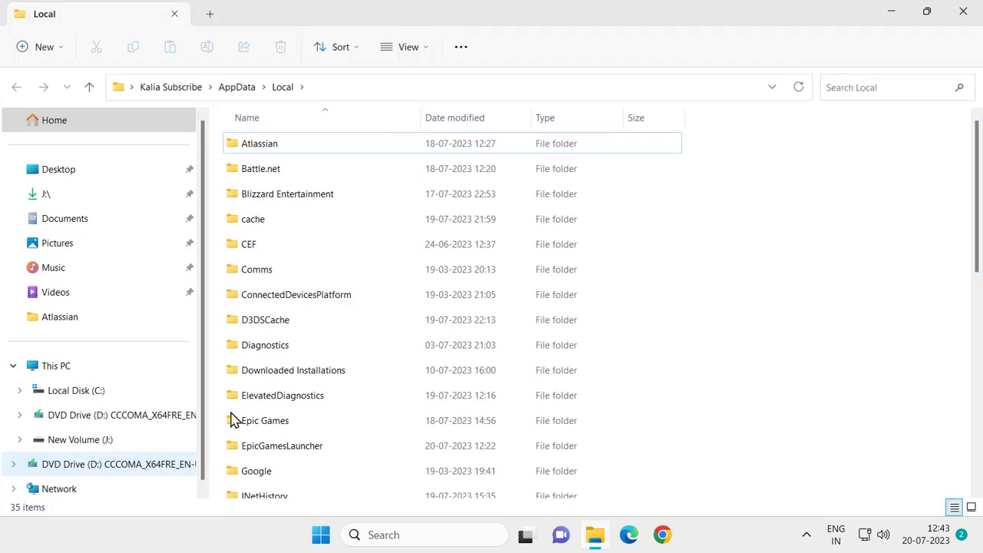
scroll("down", 3)
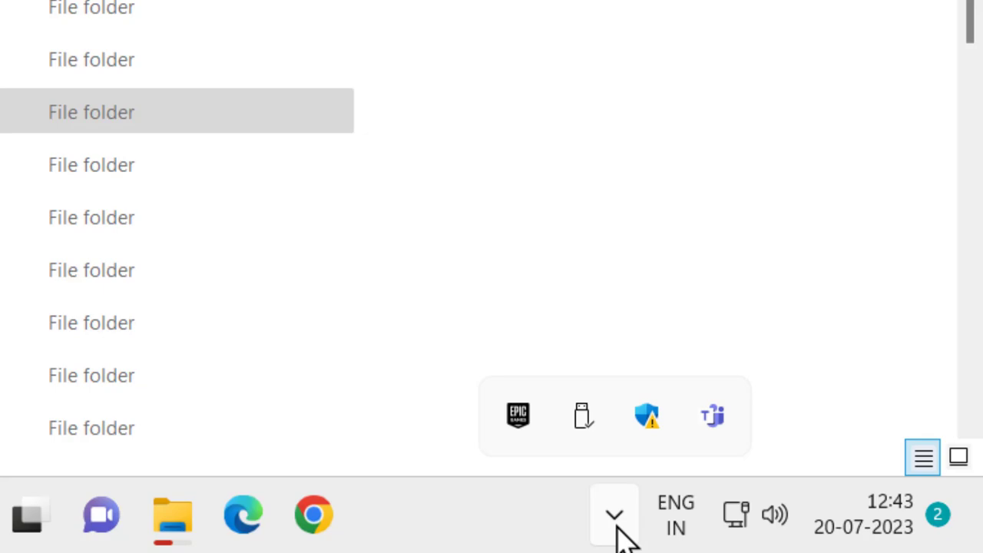
right_click(517, 416)
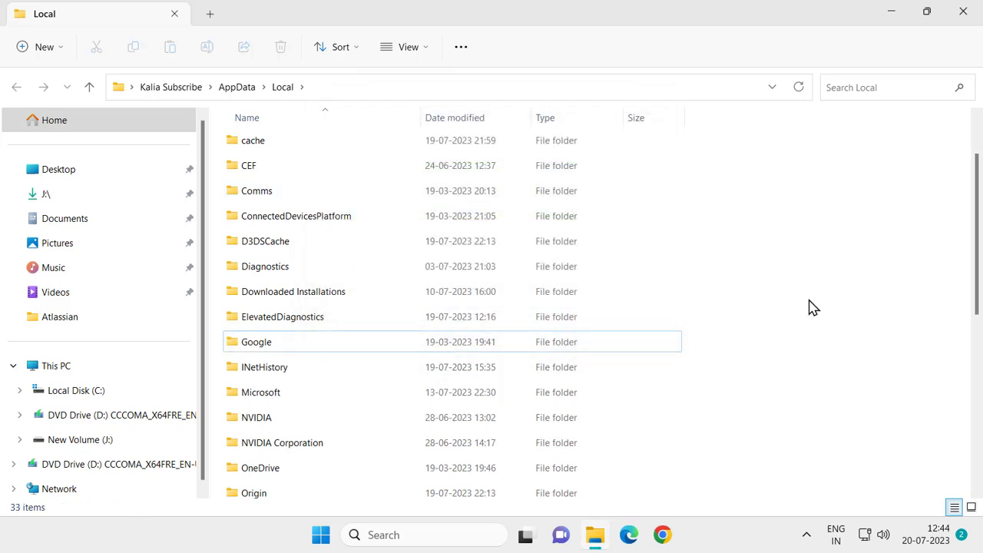
mouse_move(936, 51)
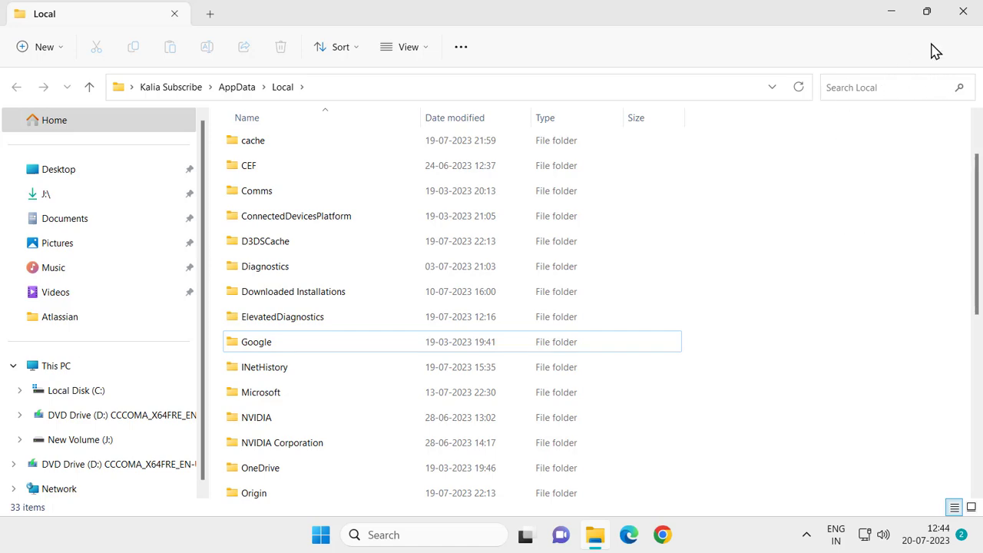
Close the Local folder window, check the Start power options, and return to the desktop.
left_click(961, 9)
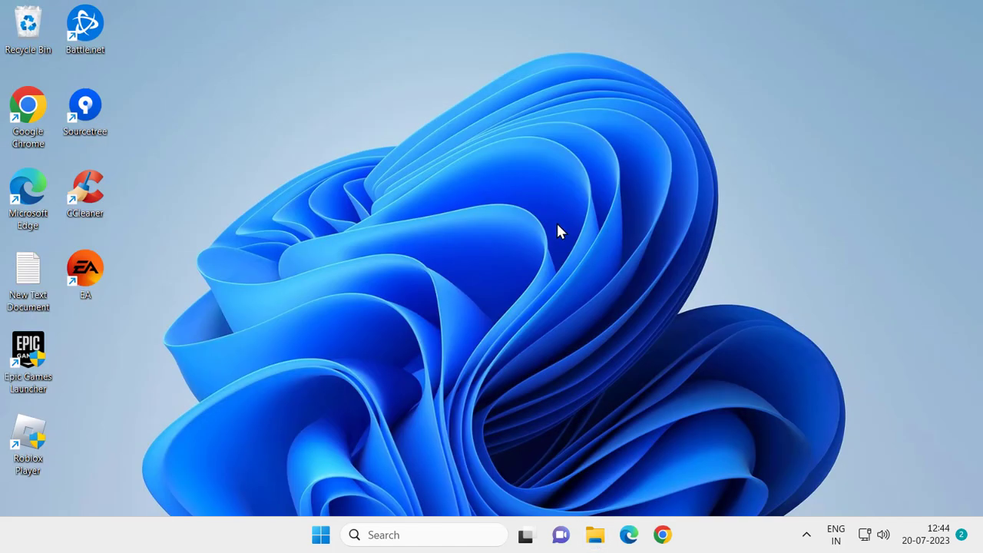
left_click(319, 535)
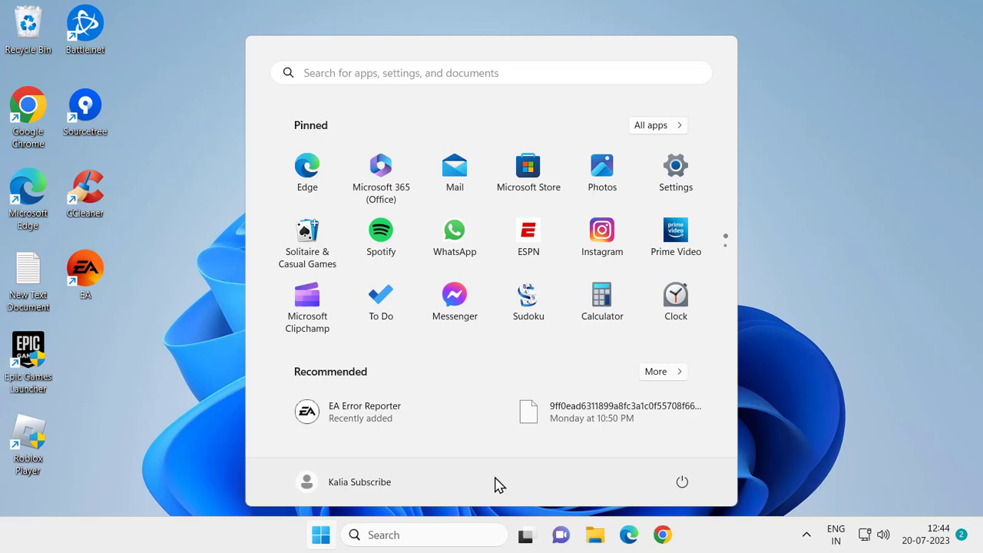
left_click(682, 483)
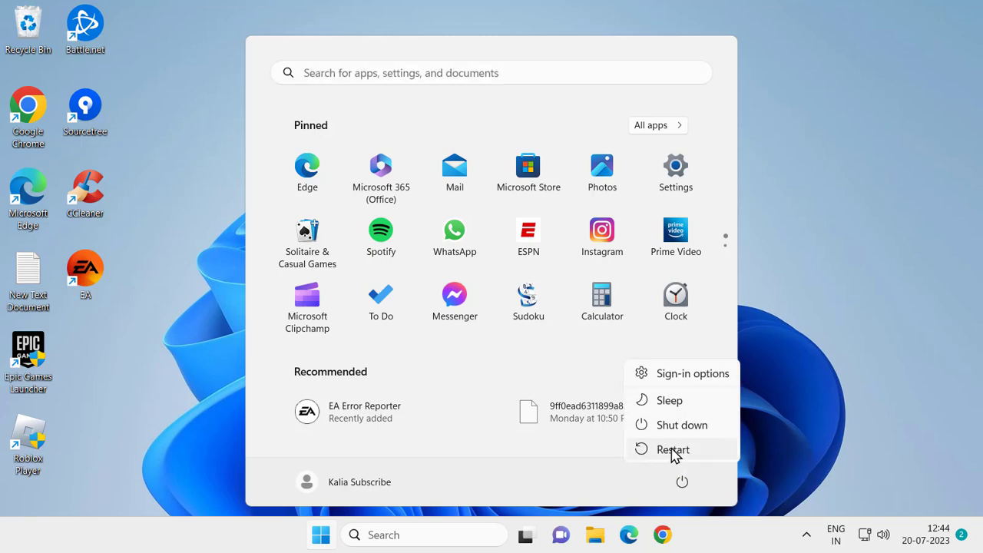
mouse_move(322, 534)
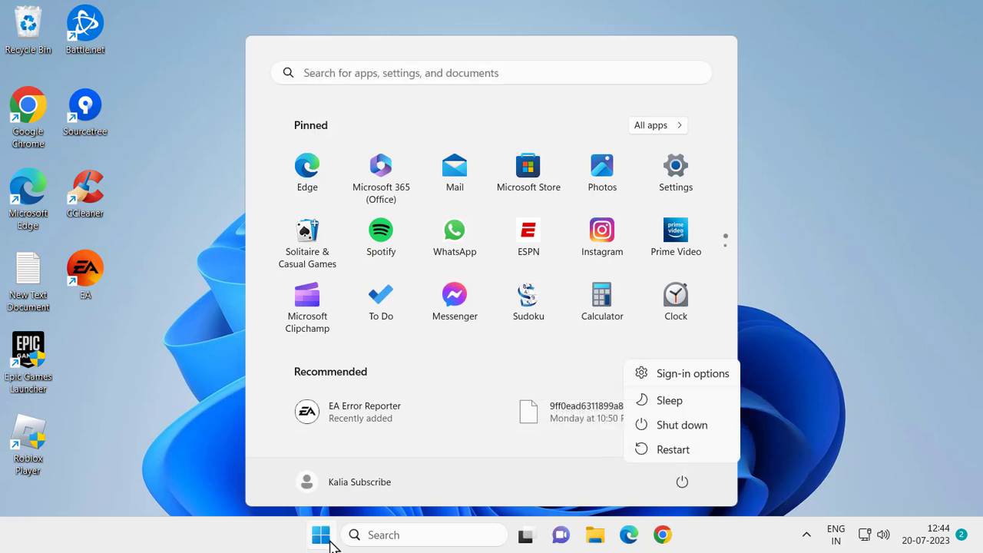
left_click(319, 535)
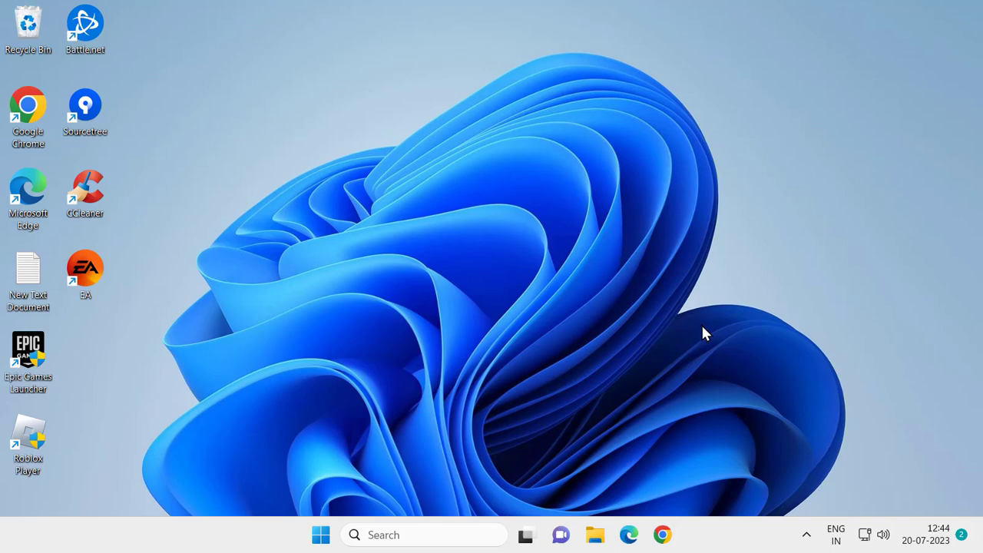
mouse_move(608, 313)
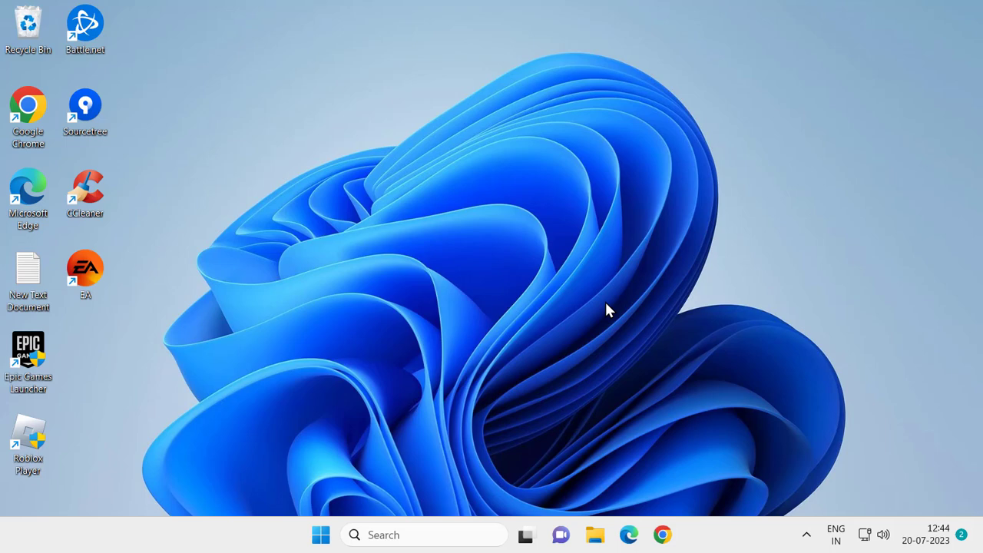
mouse_move(614, 304)
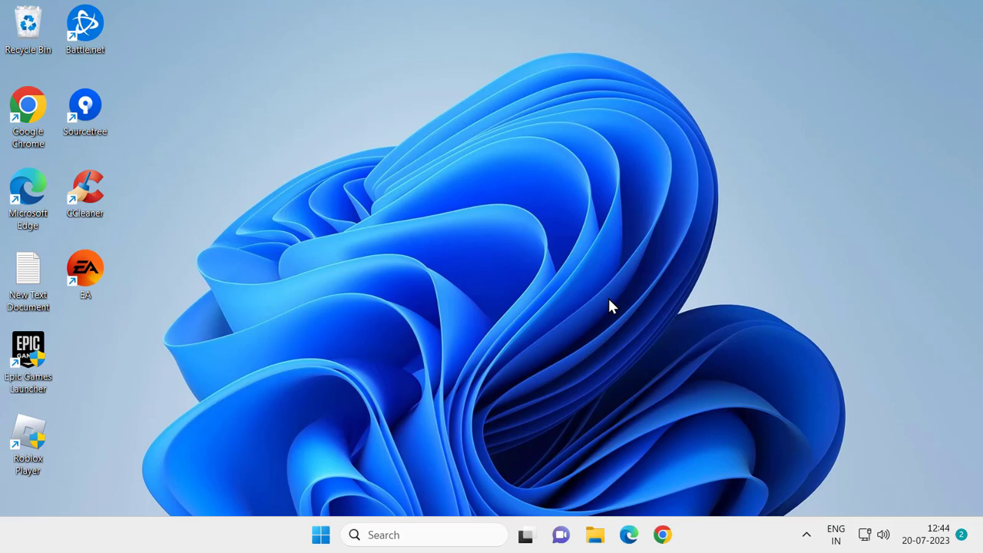
mouse_move(587, 304)
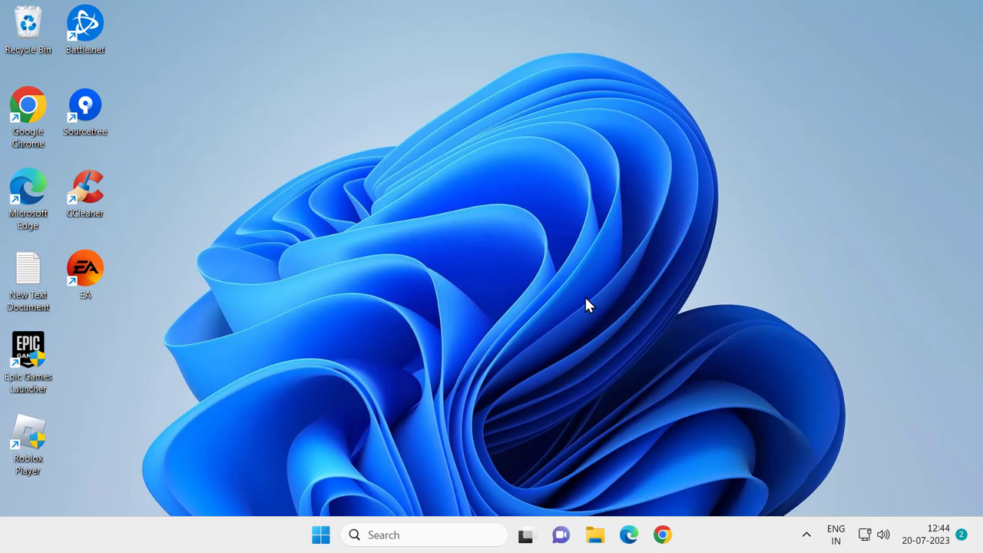
mouse_move(636, 316)
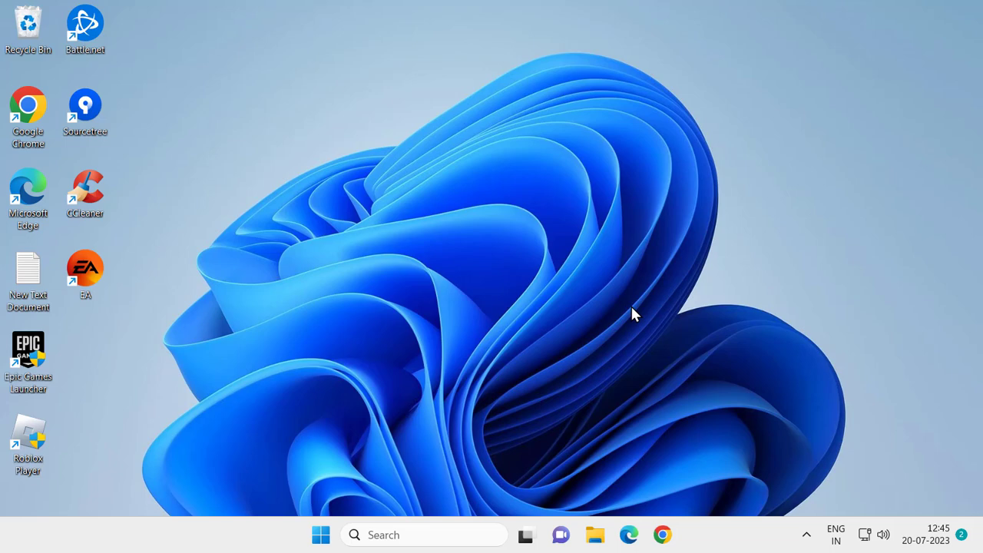
mouse_move(637, 305)
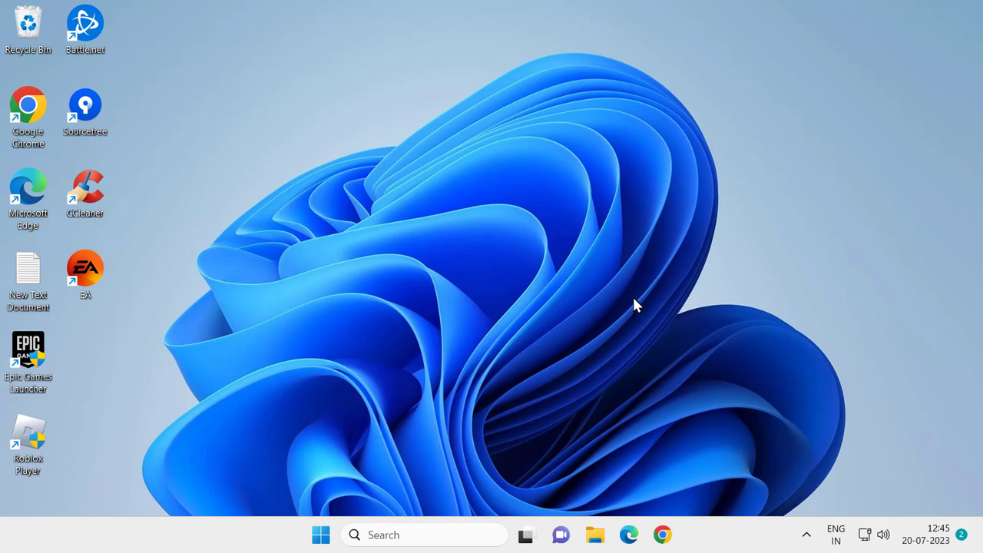
mouse_move(37, 387)
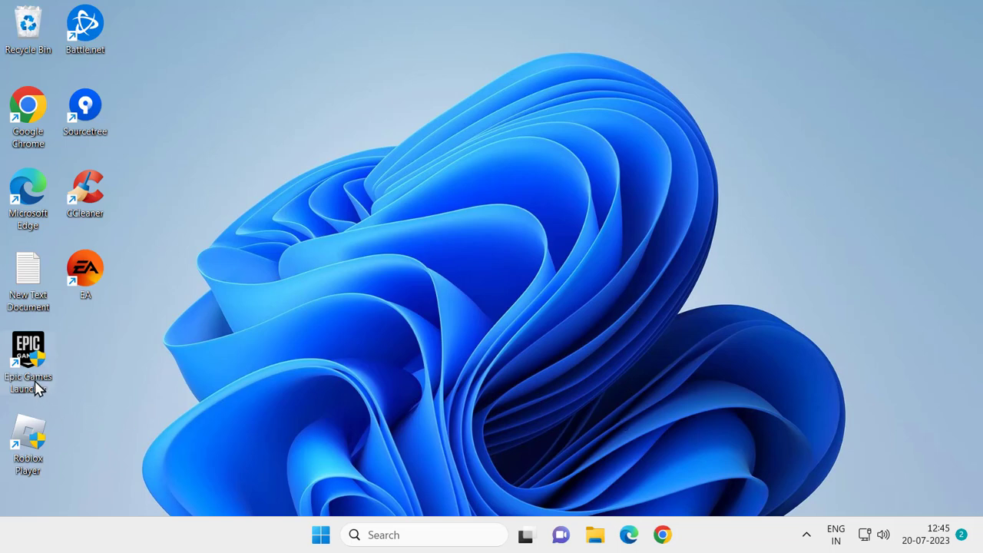
Launch Epic Games Launcher and bring up Train Valley 2's Manage dialog from the Library.
double_click(28, 350)
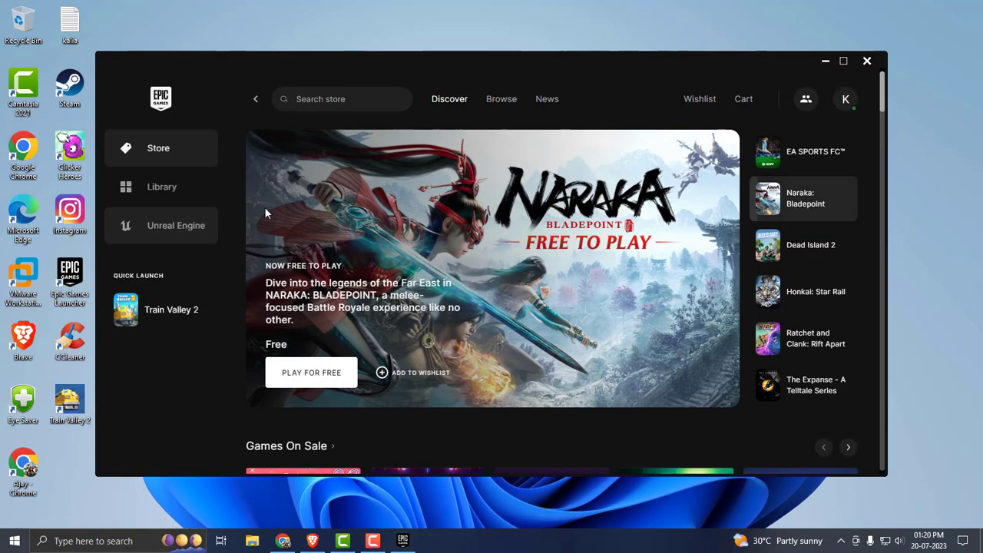
left_click(161, 187)
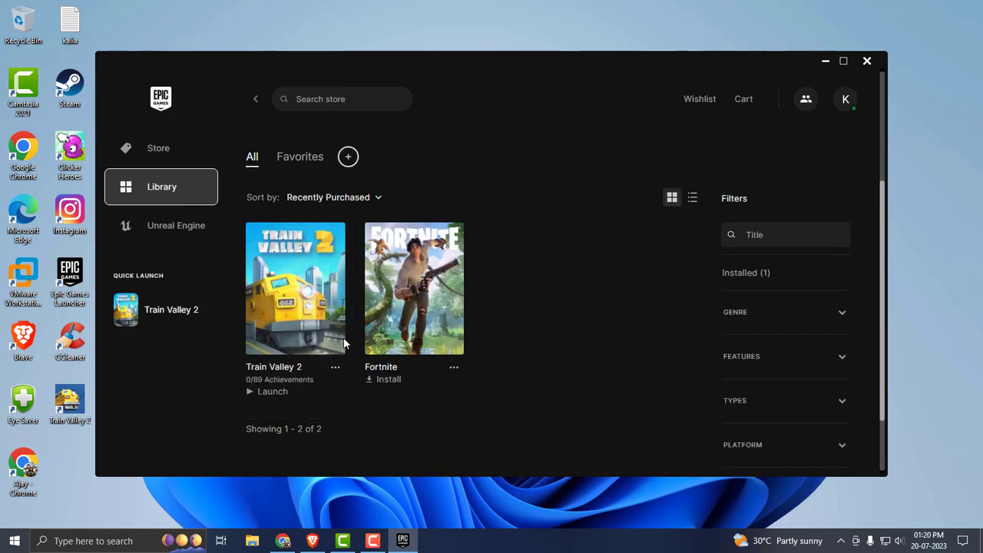
left_click(335, 368)
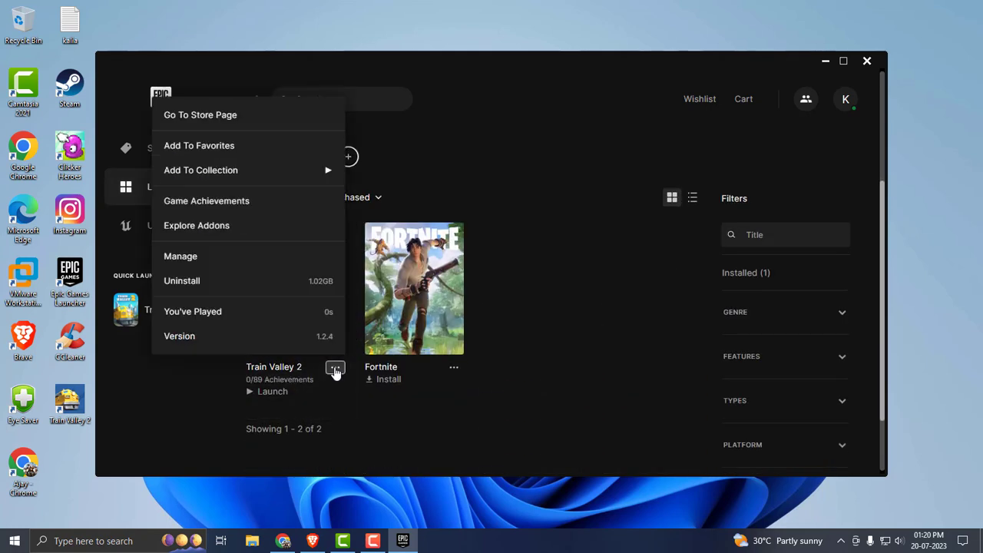
left_click(180, 255)
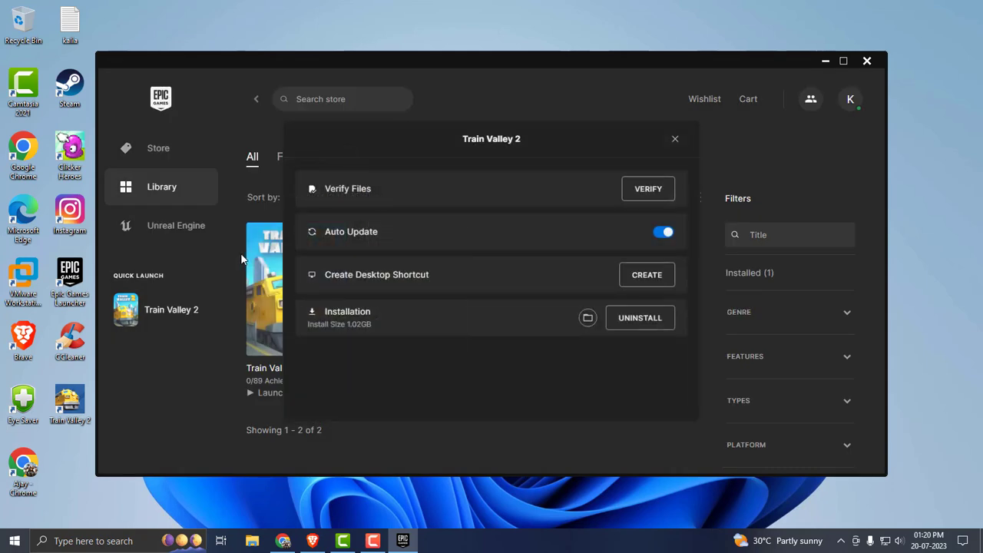
mouse_move(586, 318)
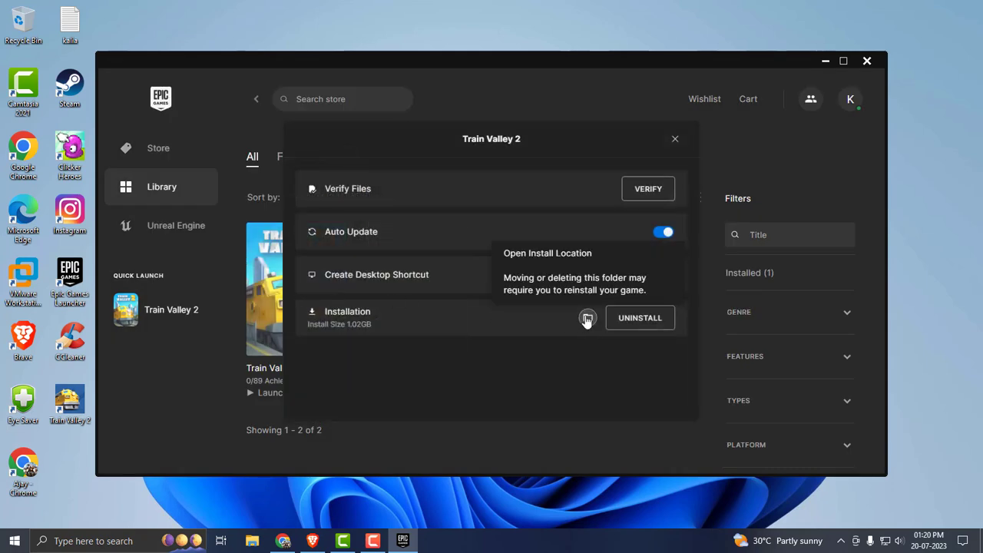
Go to C:\Program Files\Epic Games and copy the Train Valley 2 installation folder.
left_click(587, 318)
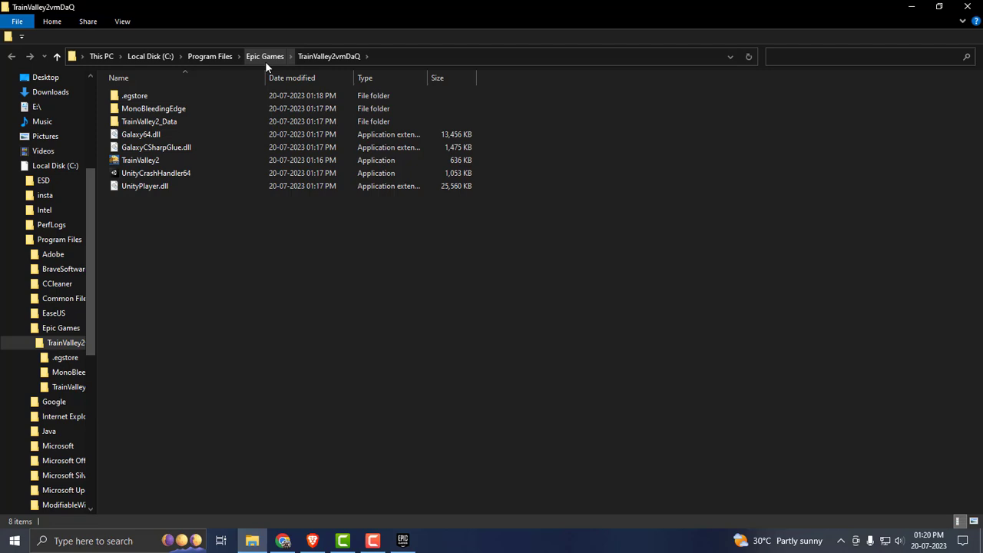
left_click(264, 55)
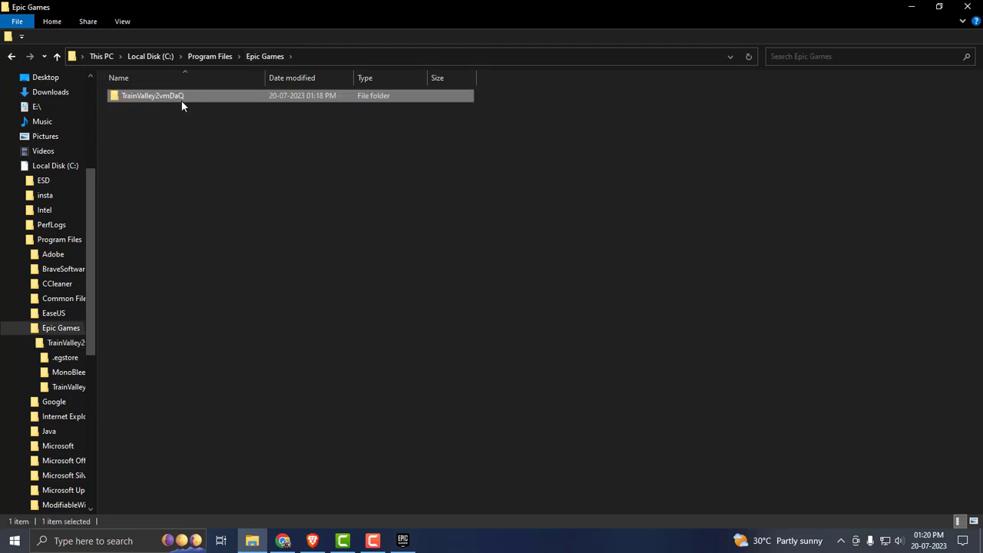
left_click(209, 189)
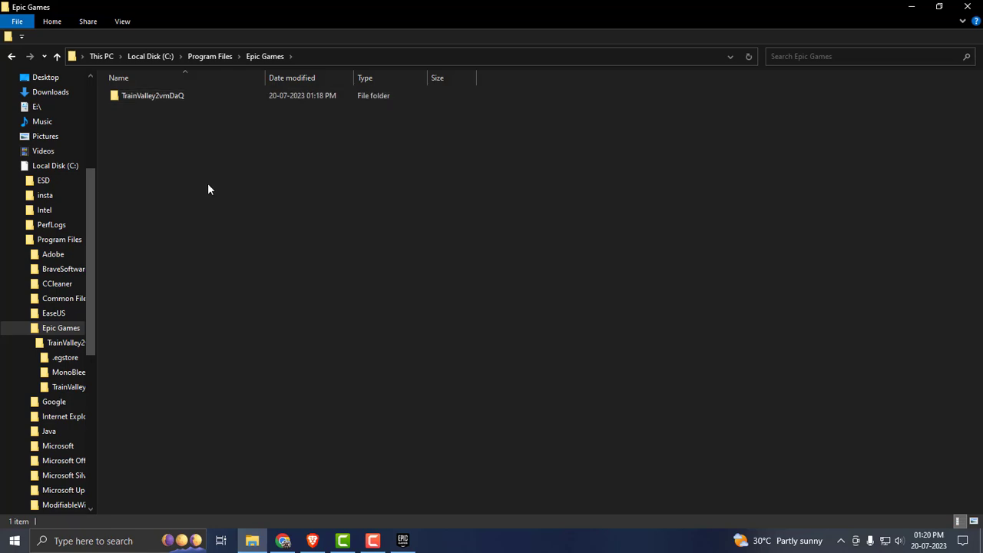
left_click(154, 95)
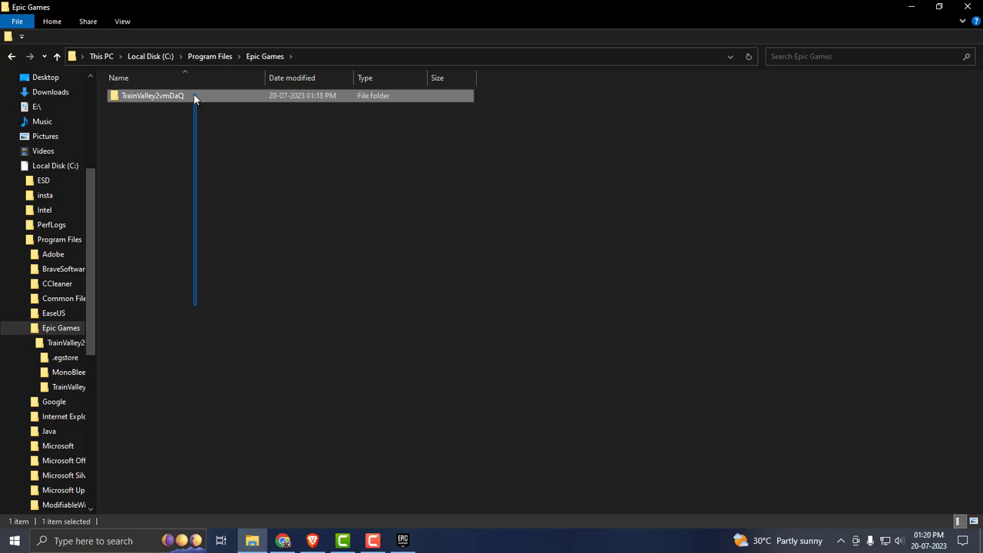
right_click(152, 95)
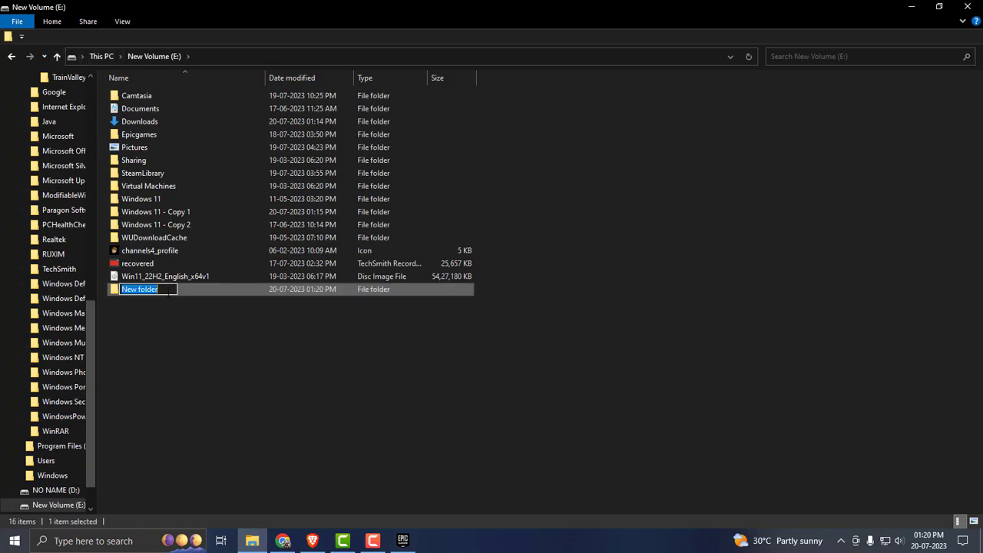
Create a 'my games' folder on New Volume (E:) for the backup and close File Explorer.
type("my games")
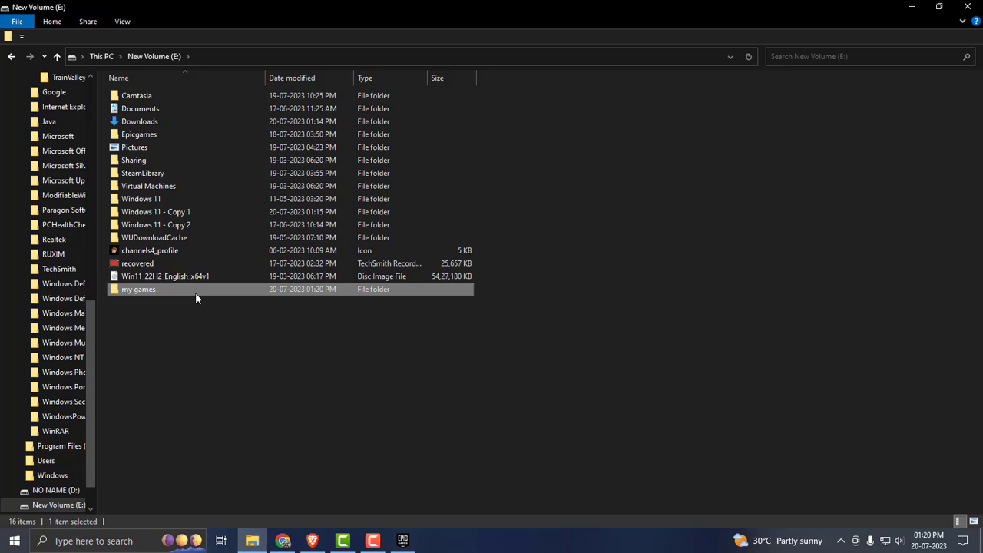
mouse_move(258, 445)
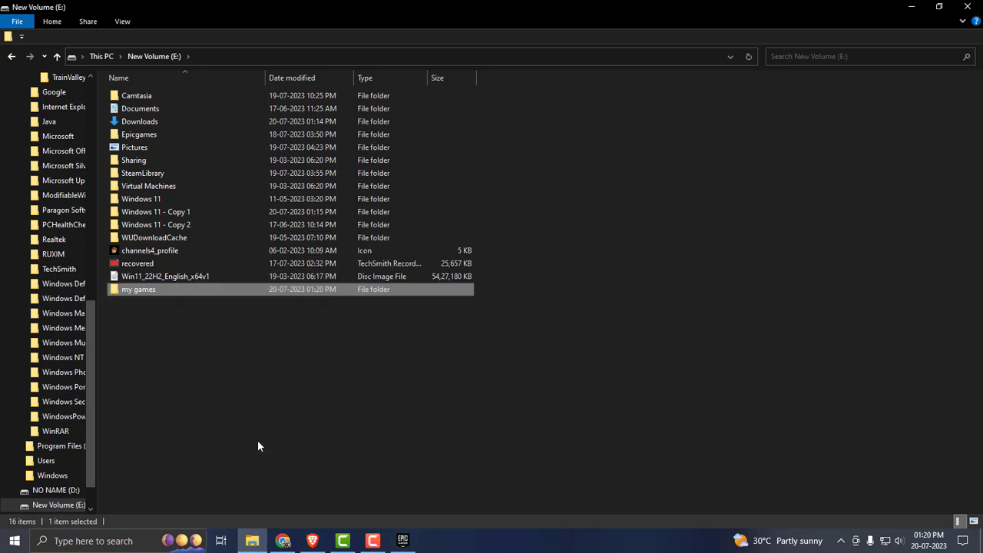
mouse_move(967, 7)
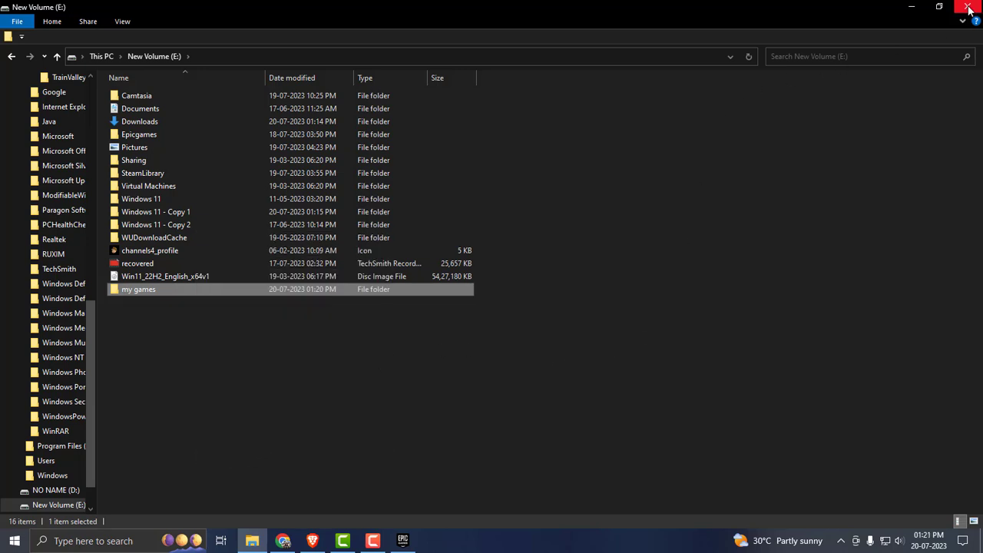
left_click(967, 6)
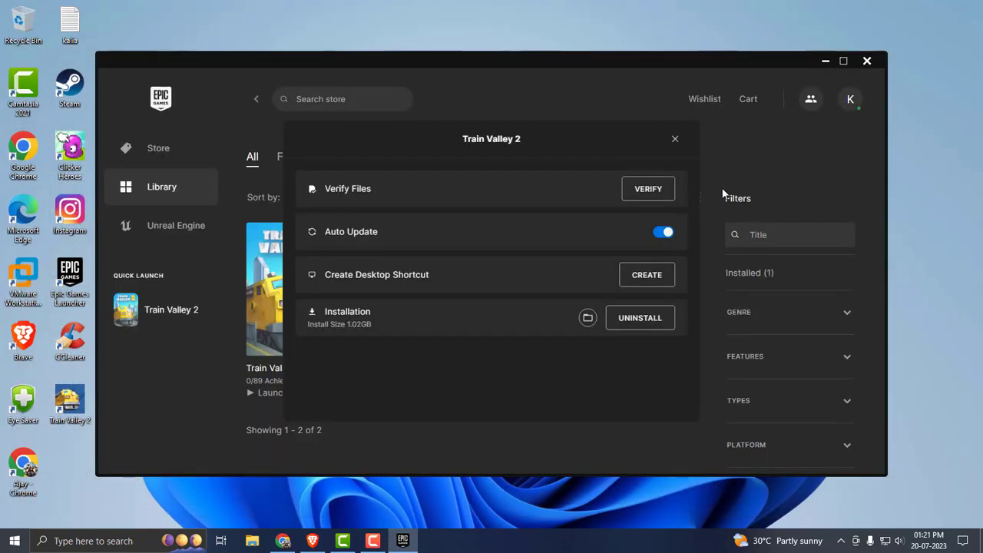
mouse_move(726, 66)
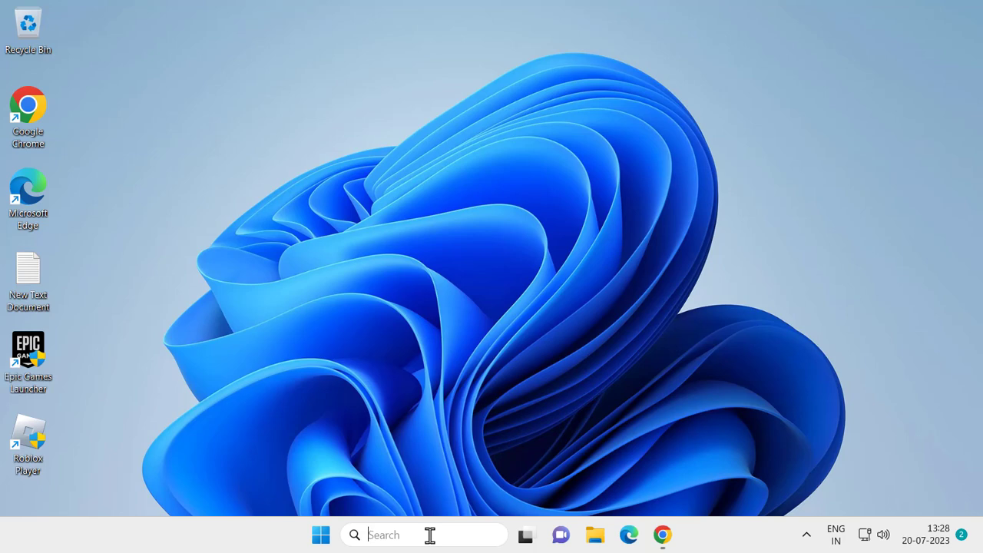
From Control Panel's Programs and Features, uninstall Epic Online Services and confirm.
type("control Panel")
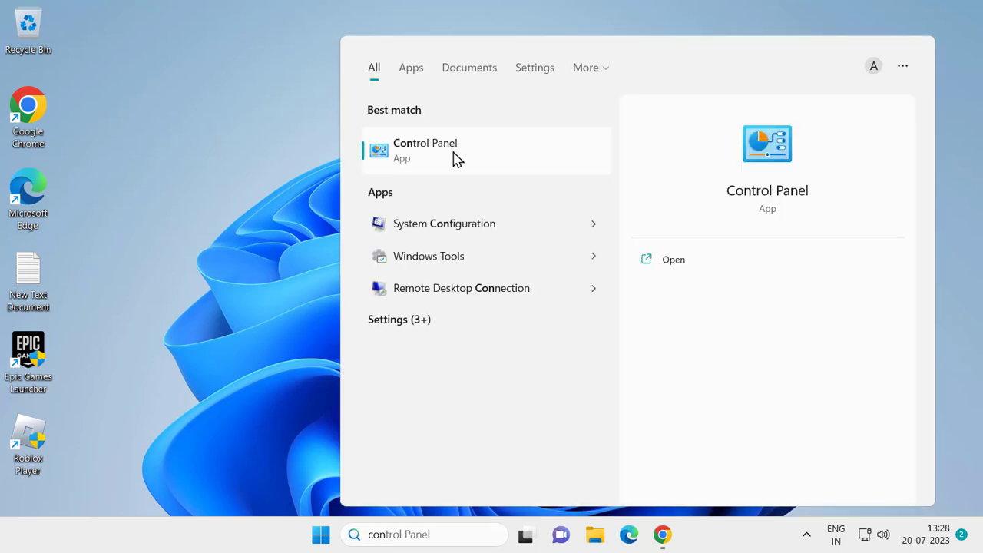
left_click(424, 151)
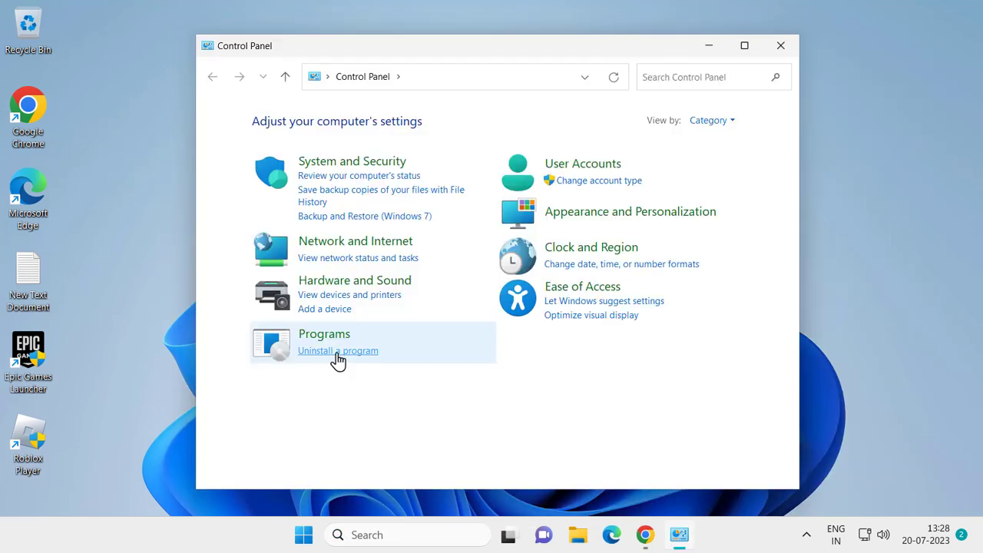
left_click(338, 350)
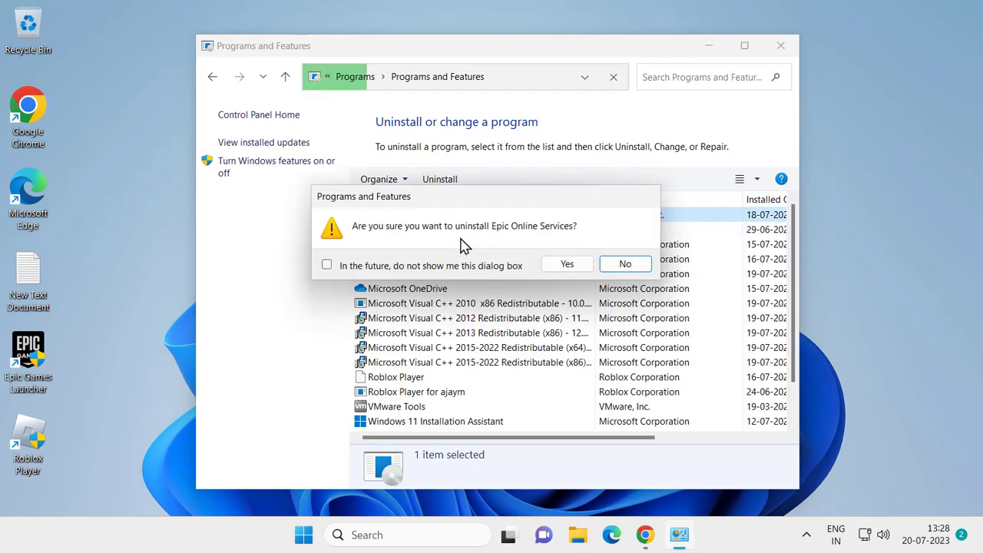
left_click(567, 264)
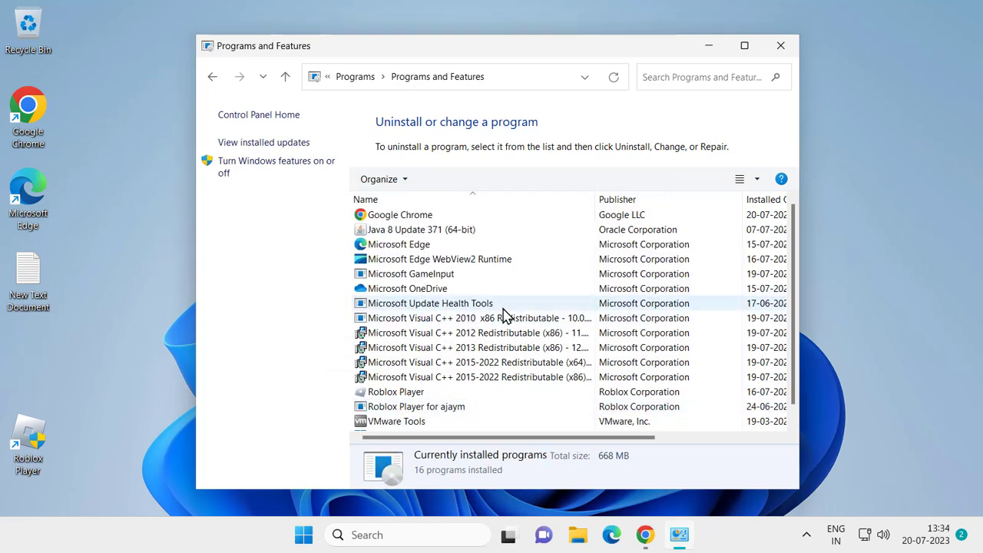
mouse_move(501, 286)
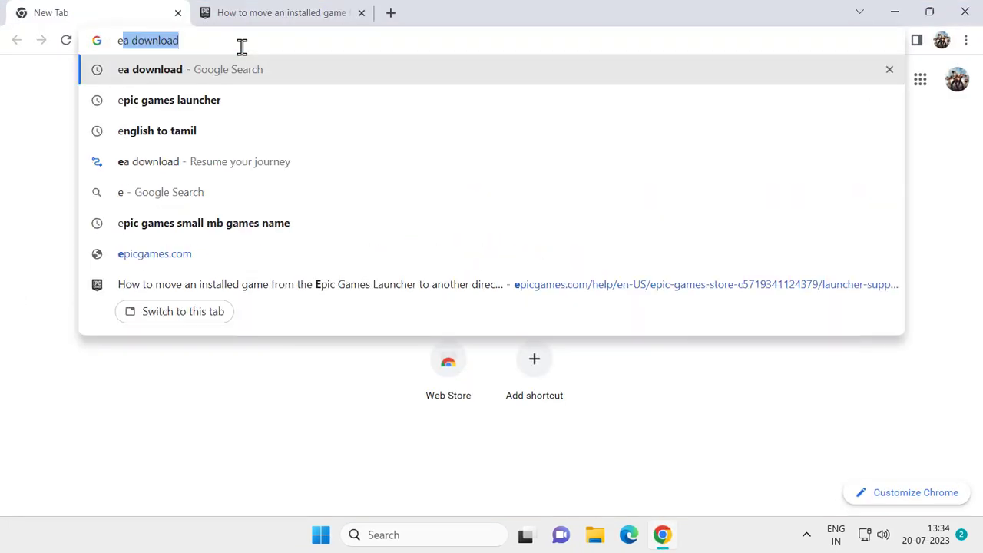
Download the Epic Games Launcher installer from store.epicgames.com and show it in its folder.
left_click(169, 100)
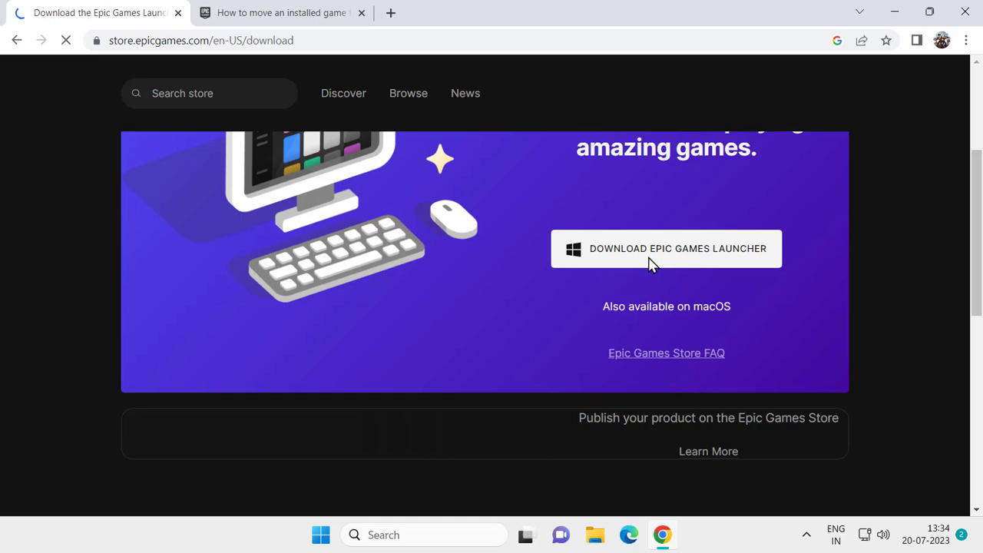
left_click(666, 249)
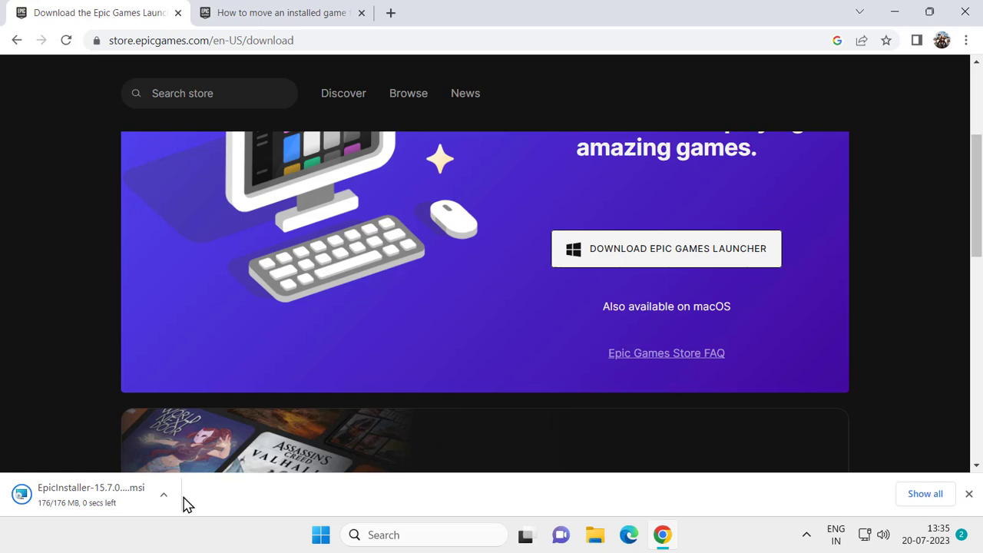
left_click(163, 494)
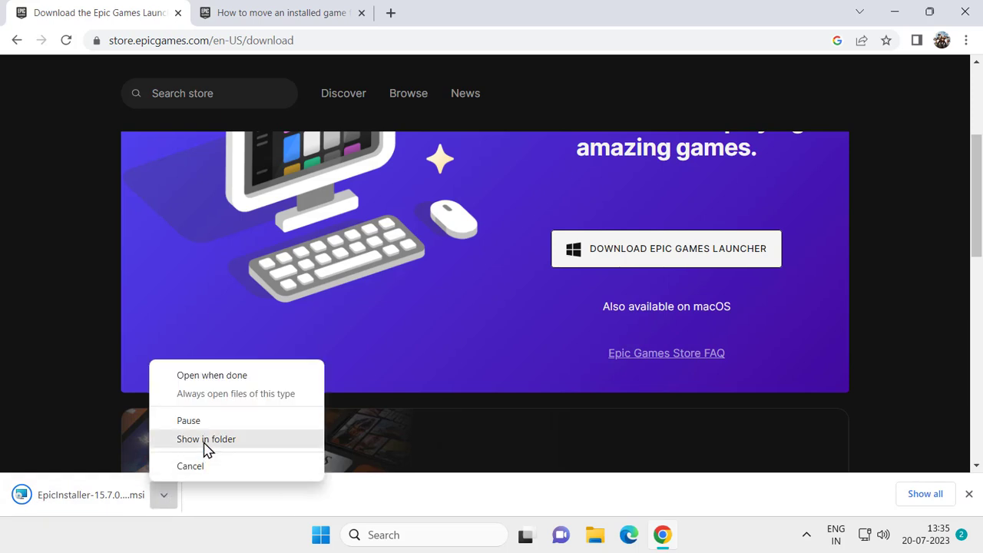
left_click(206, 439)
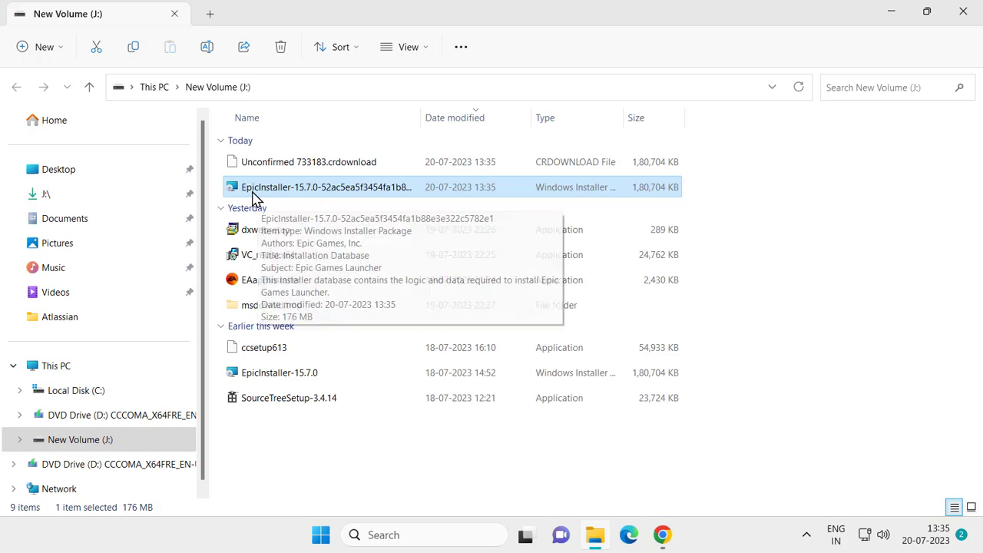
mouse_move(314, 193)
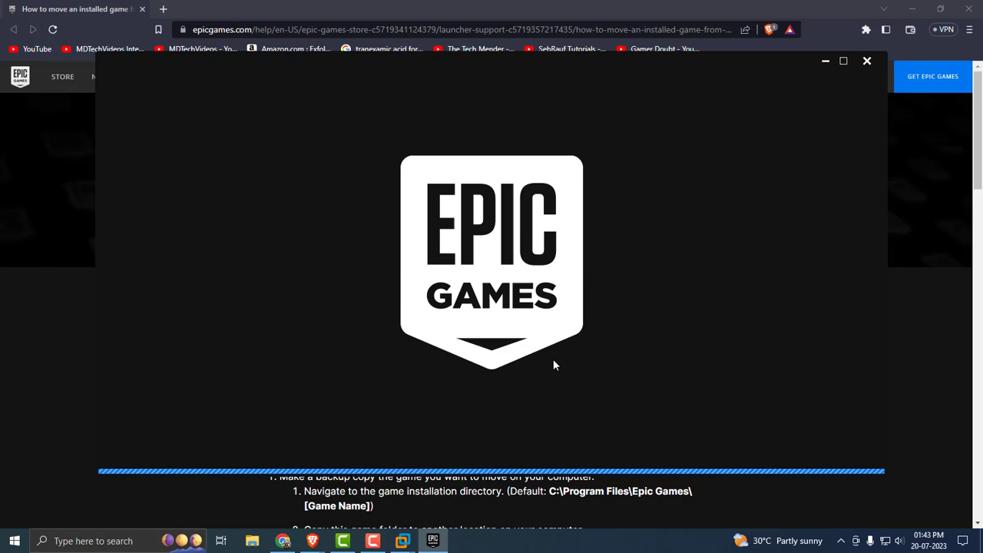
mouse_move(593, 323)
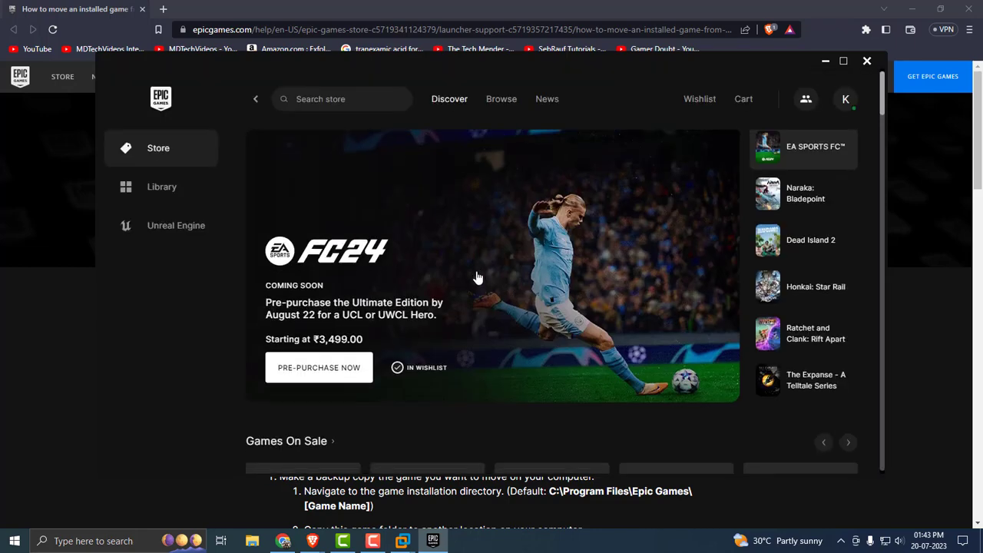
Scroll the reinstalled launcher's Store page down to Games On Sale.
scroll("down", 3)
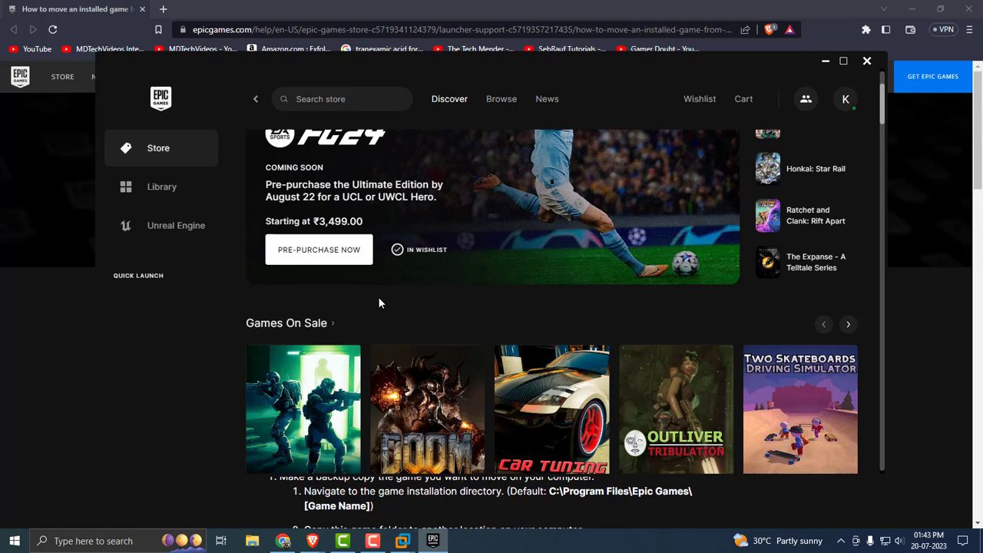
mouse_move(374, 303)
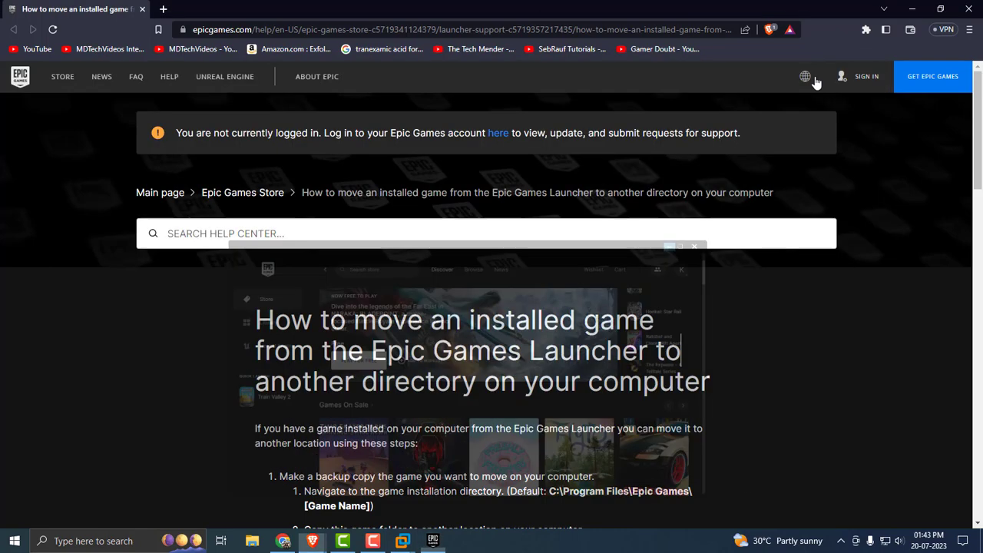
Scroll the Epic Games Help article on moving an installed game through steps 1–9.
scroll("down", 3)
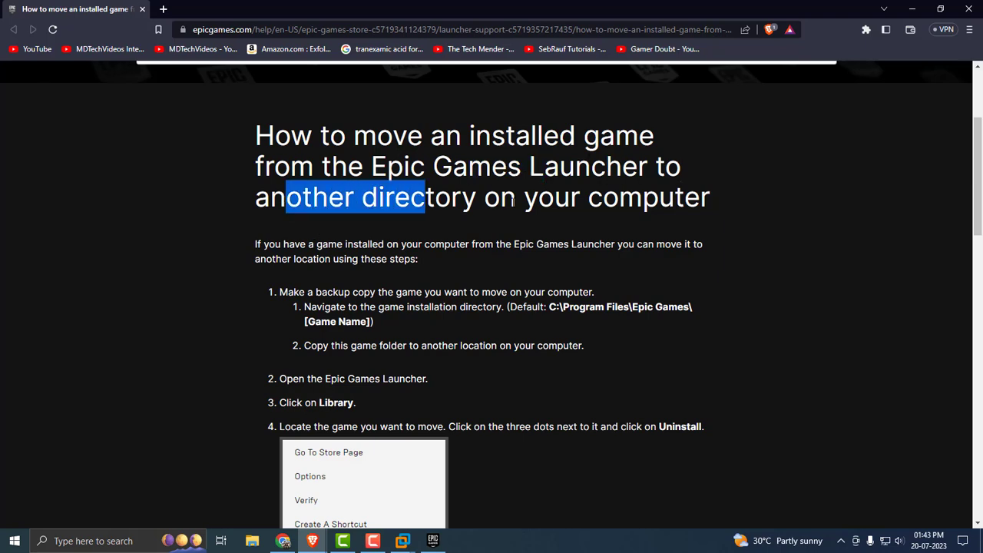
scroll("down", 3)
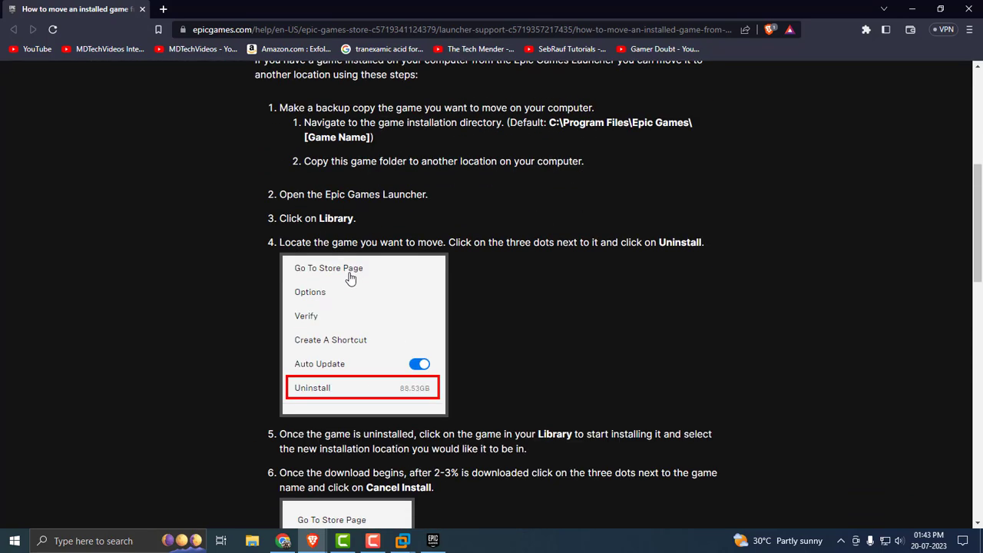
mouse_move(298, 141)
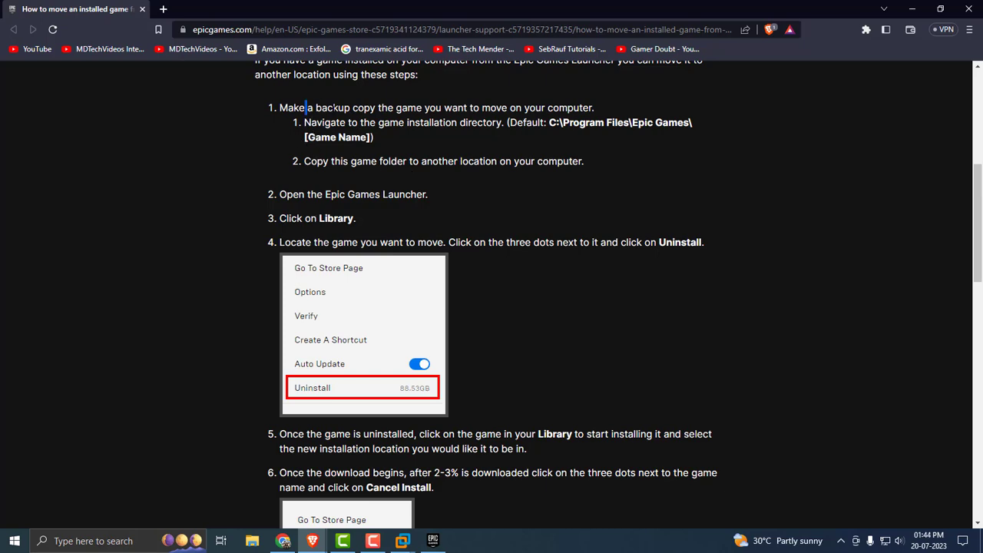
scroll("down", 3)
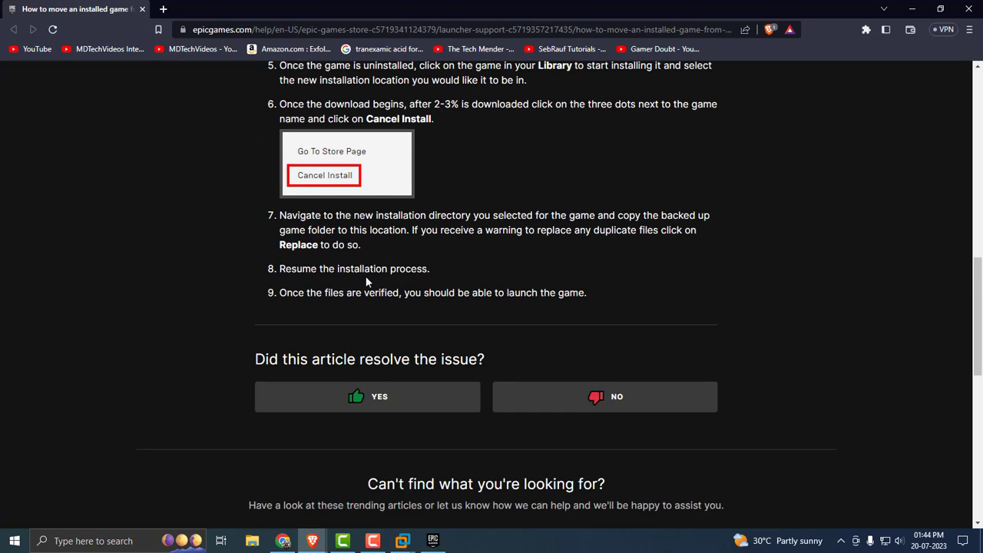